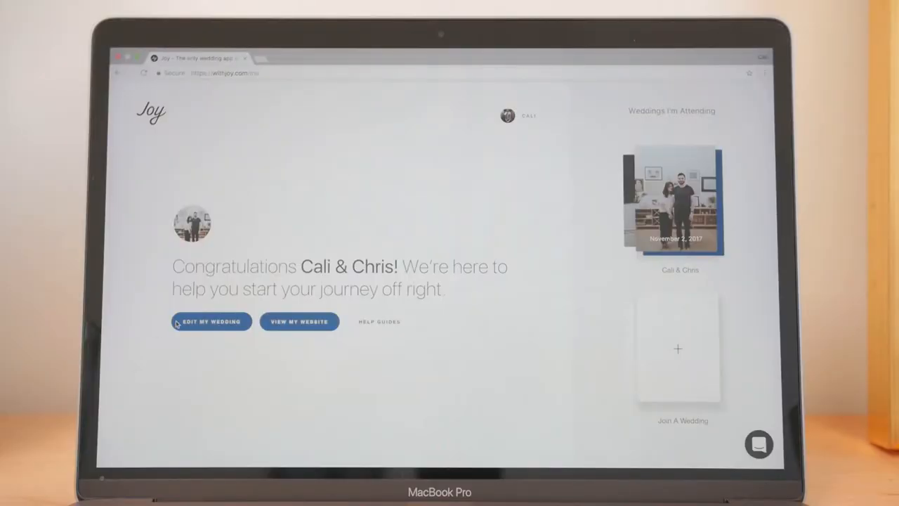
# - Choose EDIT MY WEDDING on the Joy home page to reach the admin dashboard
pyautogui.click(210, 321)
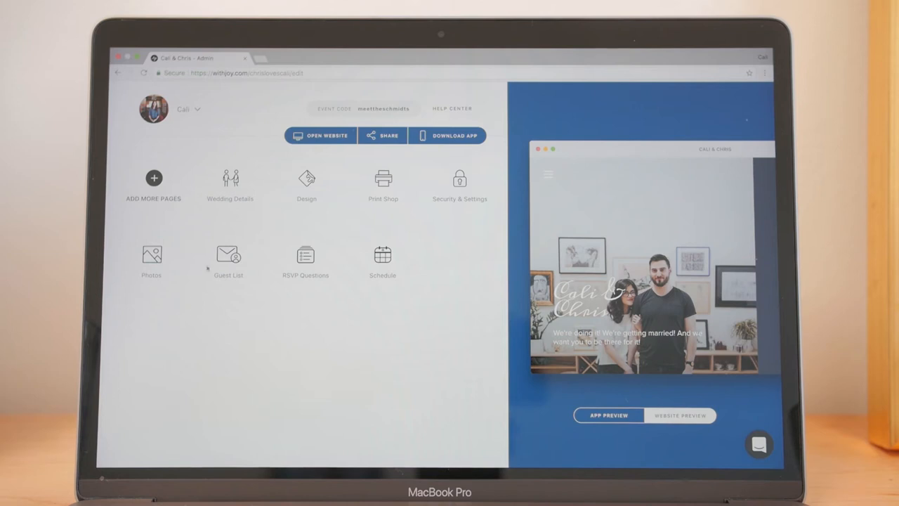
# - Open the Guest List tile and select the second guest's +1s entry
pyautogui.click(228, 255)
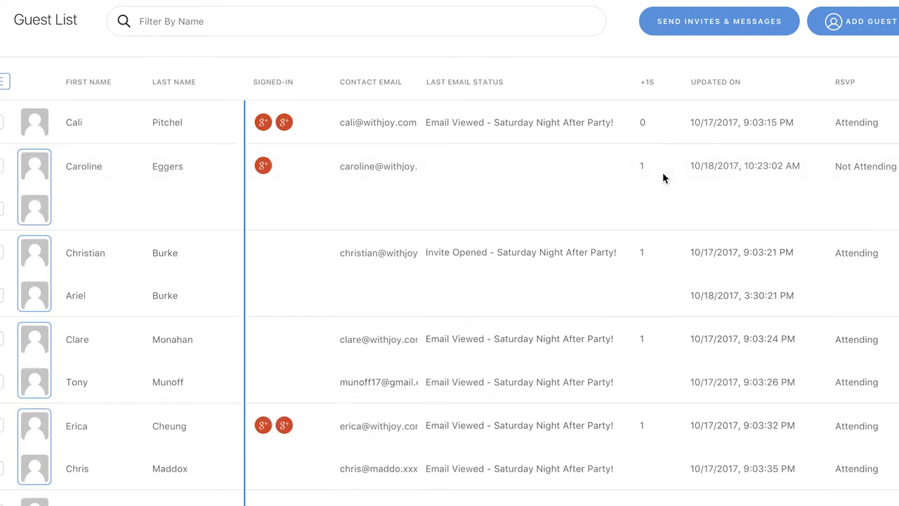
pyautogui.click(642, 165)
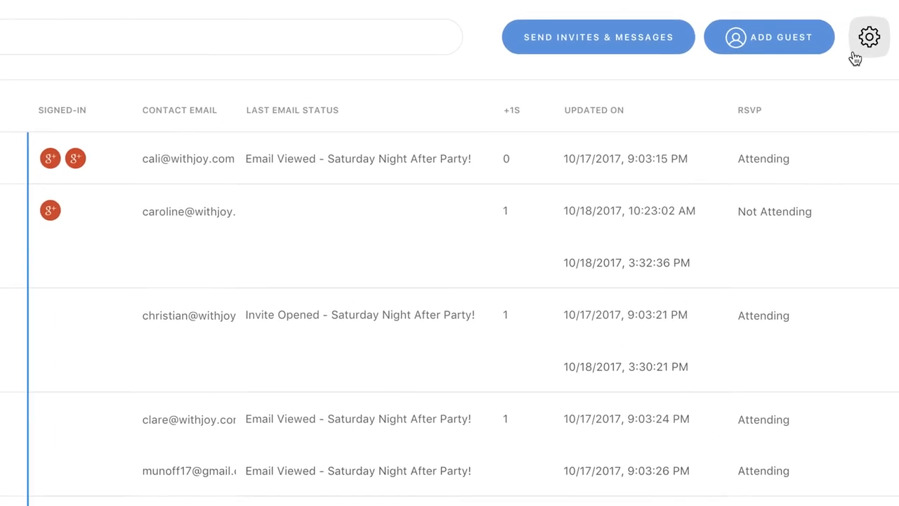
# - In Guest RSVP Settings, toggle Allow Any Guest to Add +1s off and back on
pyautogui.click(869, 36)
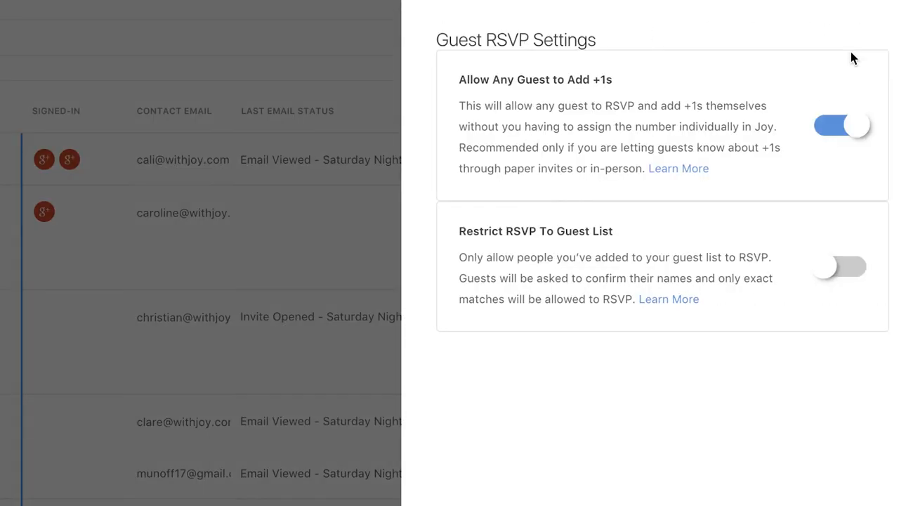
pyautogui.moveTo(592, 36)
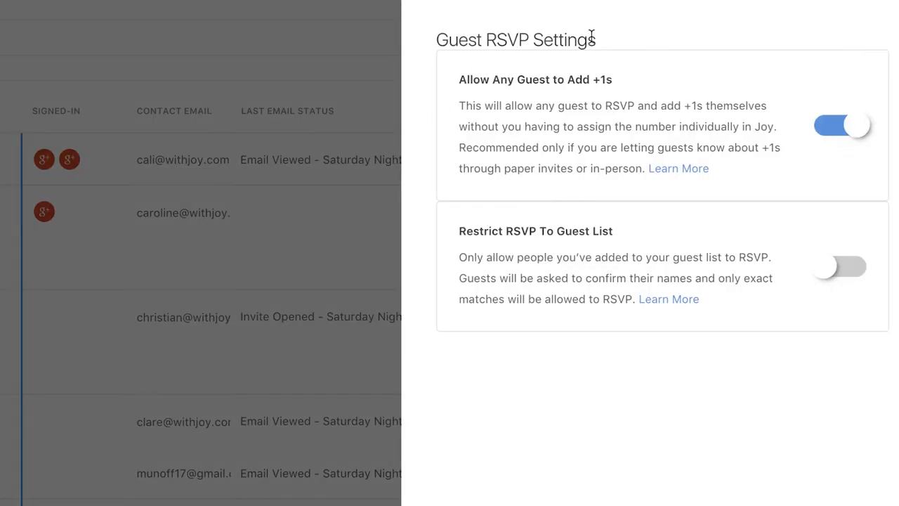
pyautogui.click(841, 125)
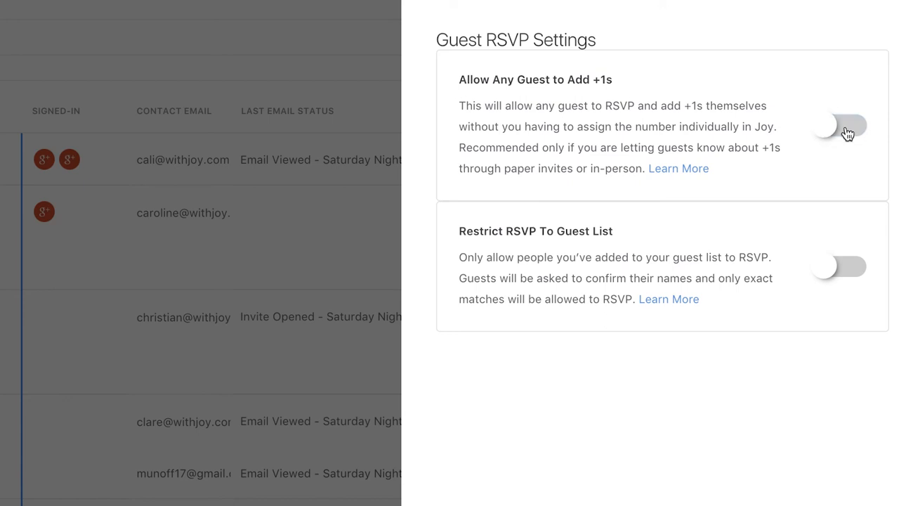
pyautogui.click(839, 126)
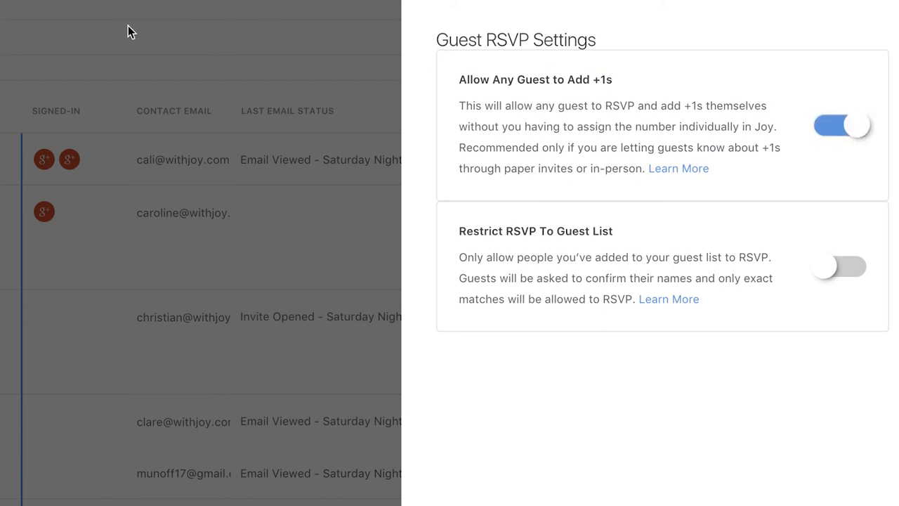